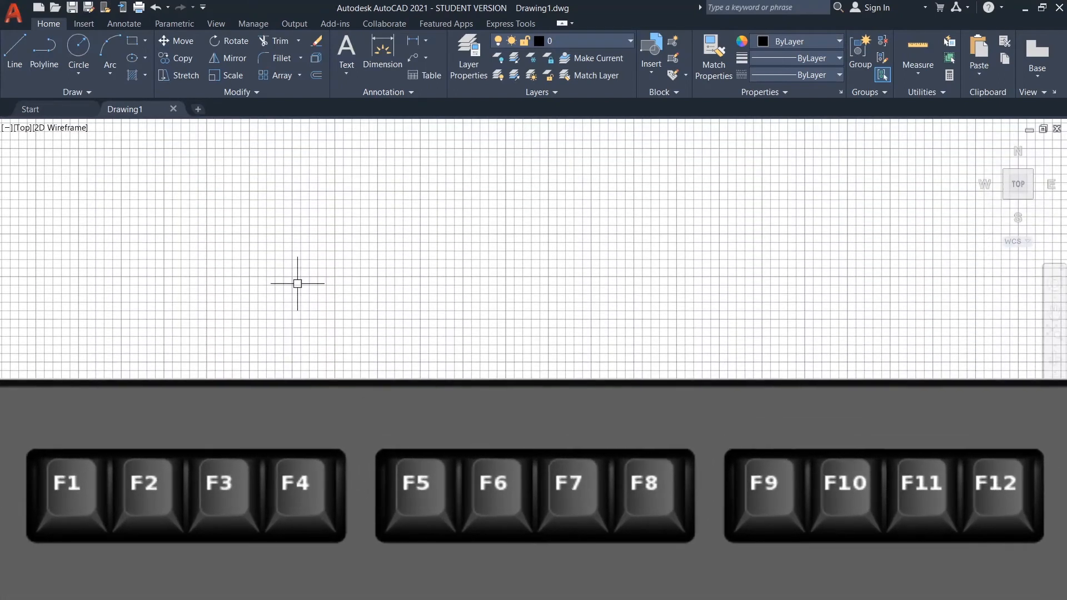
mouse_move(381, 310)
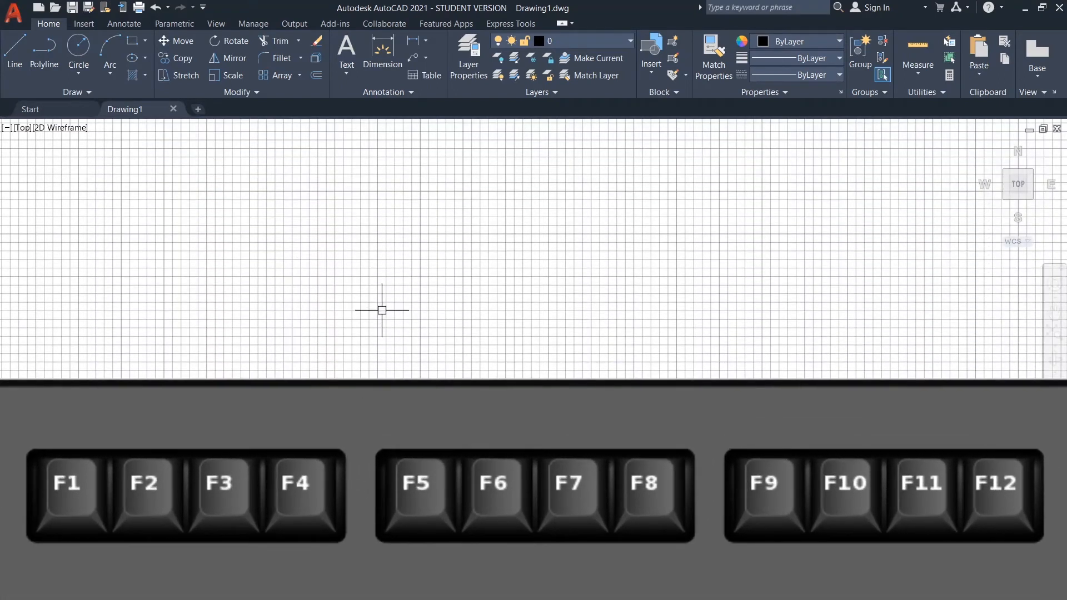
Show general Help with F1, then Help for the LINE command after entering its alias.
key("f1")
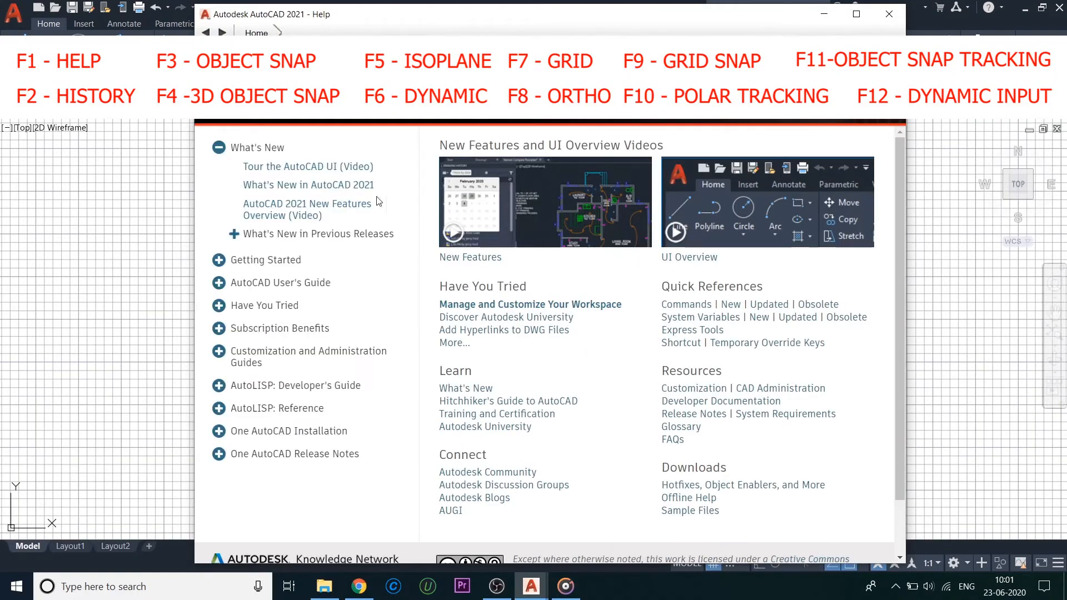
mouse_move(491, 379)
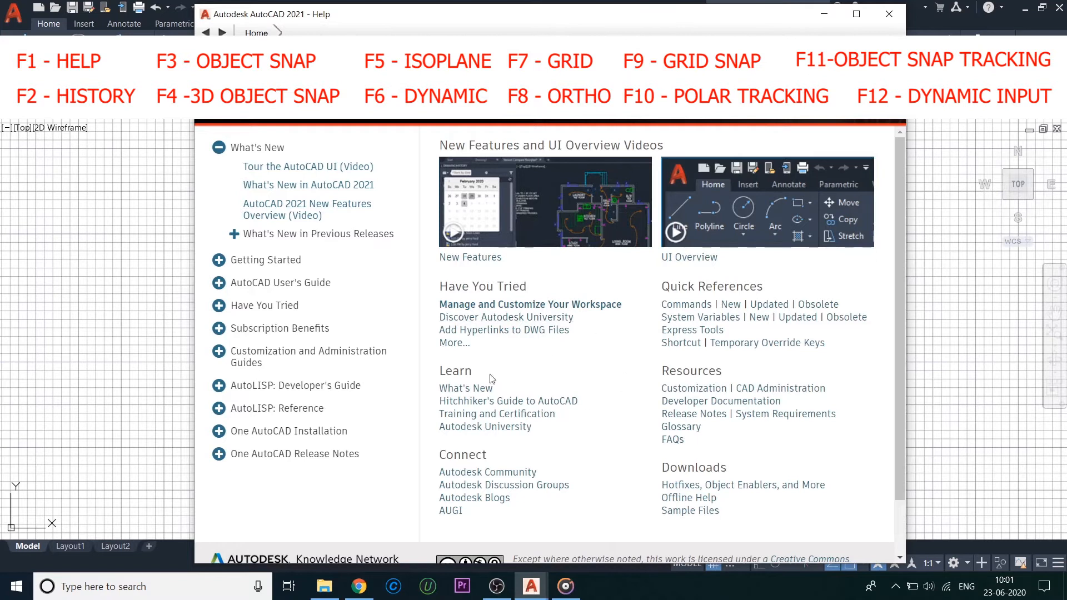
left_click(888, 13)
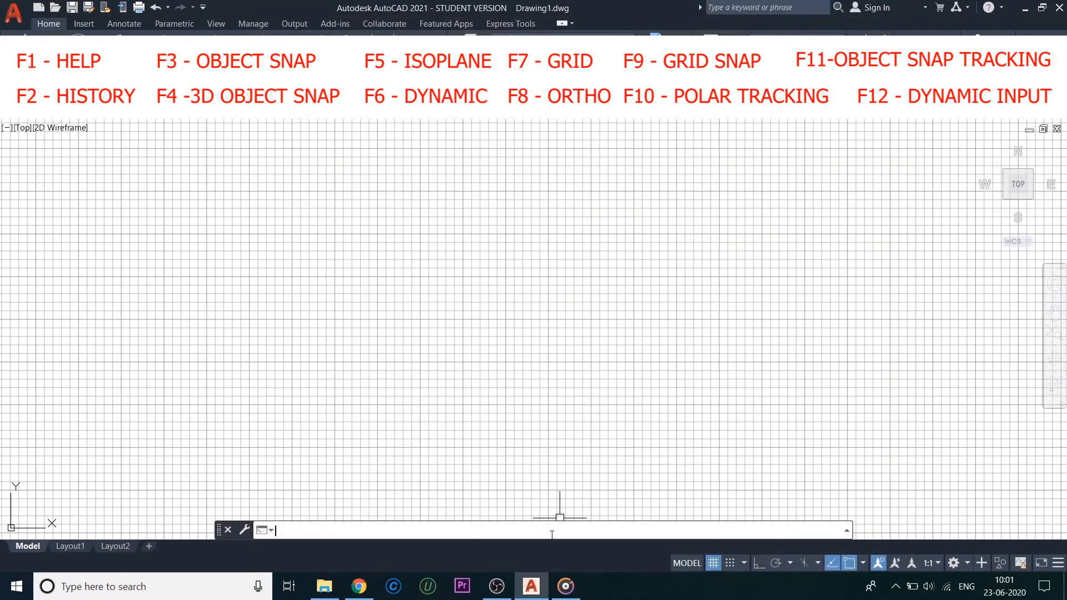
type("1")
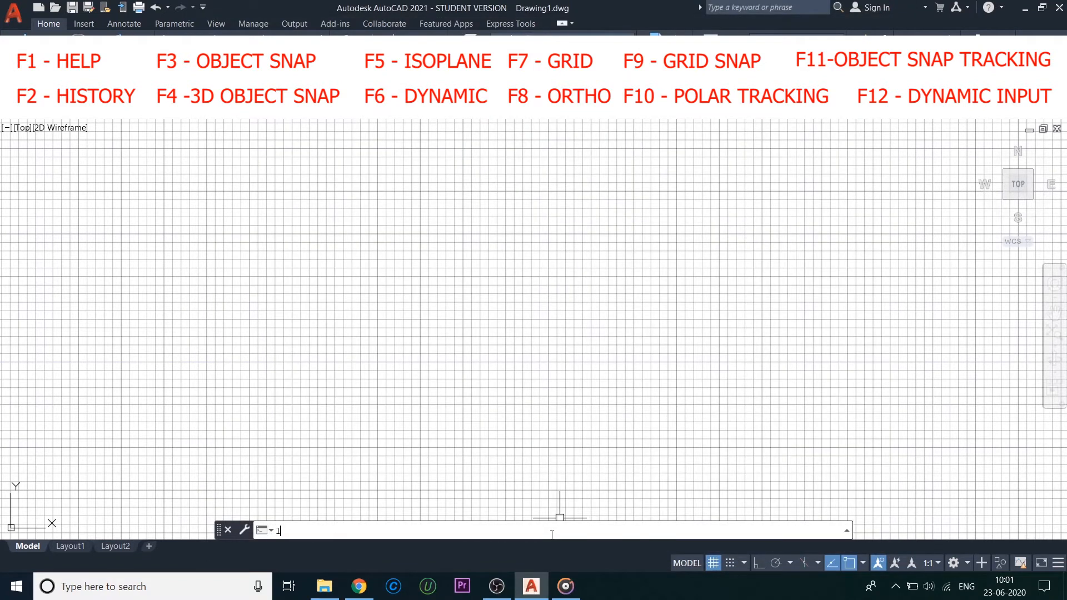
key("f1")
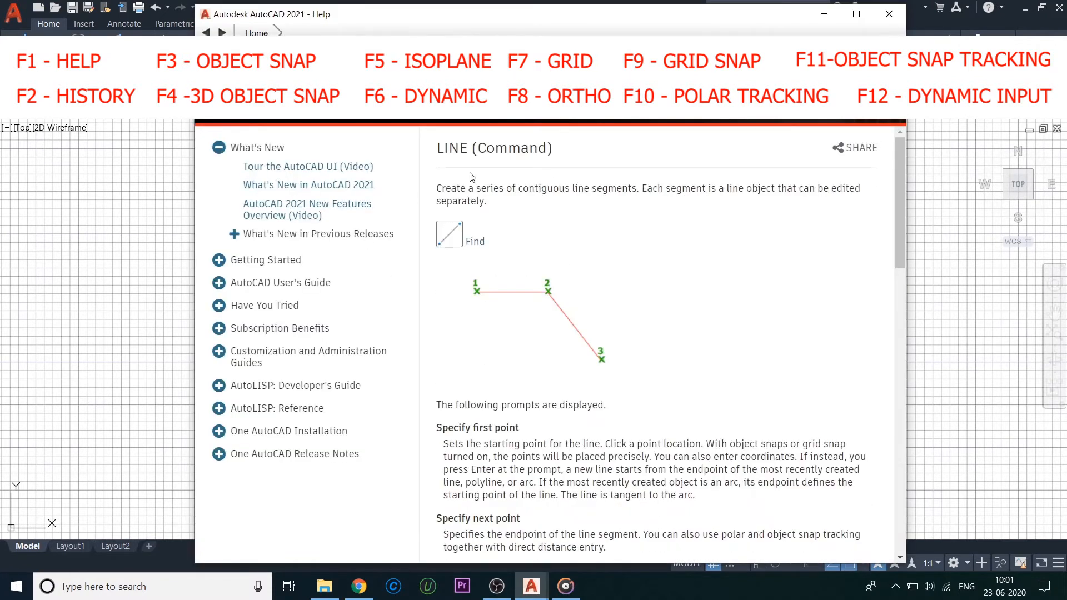
mouse_move(751, 508)
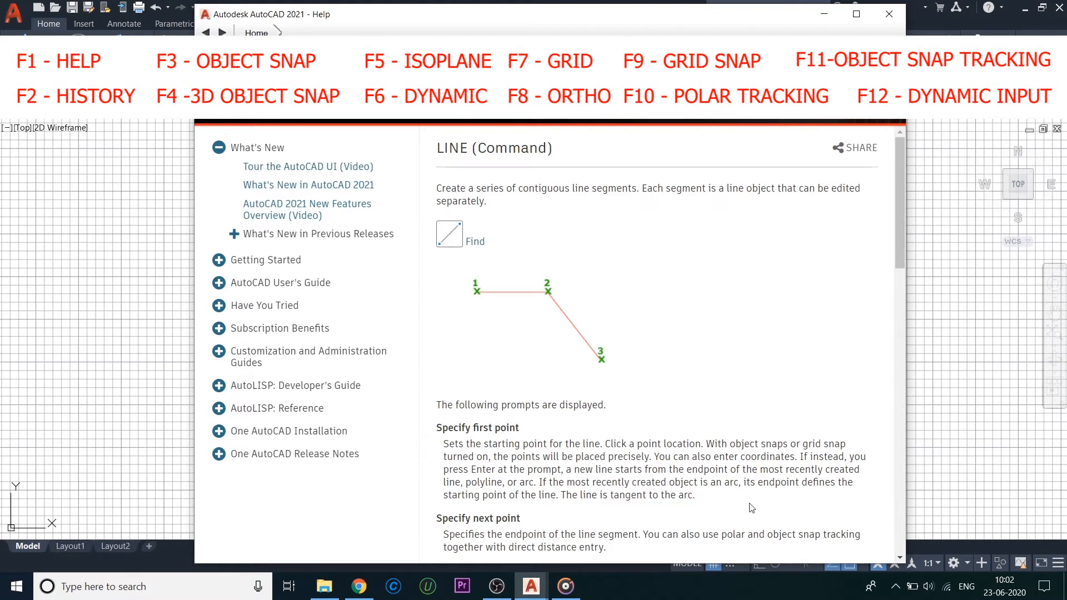
mouse_move(657, 265)
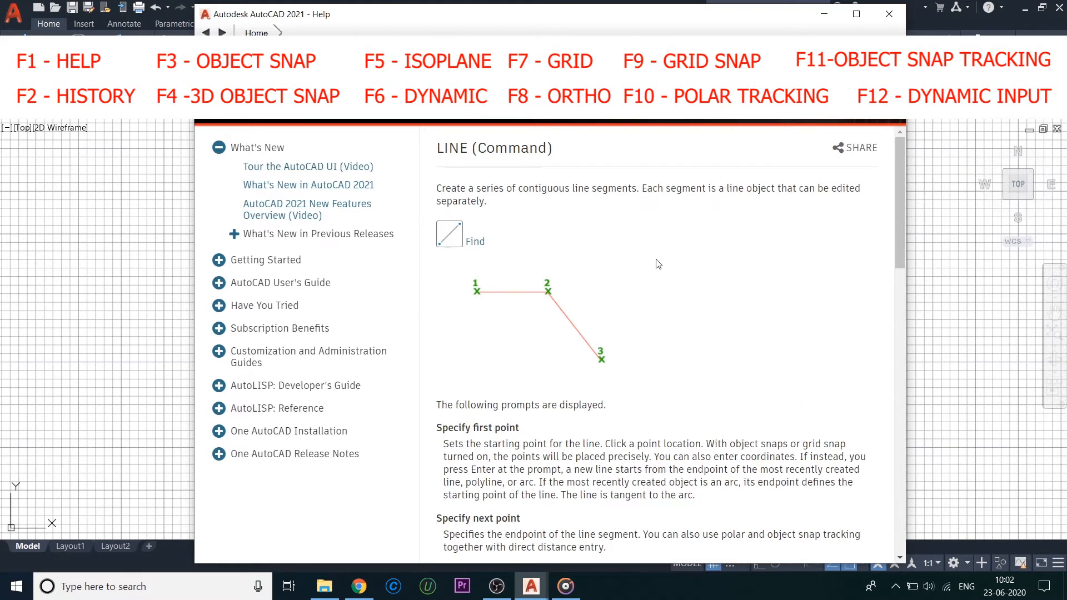
Close Help and expand the command history window over the drawing.
left_click(888, 13)
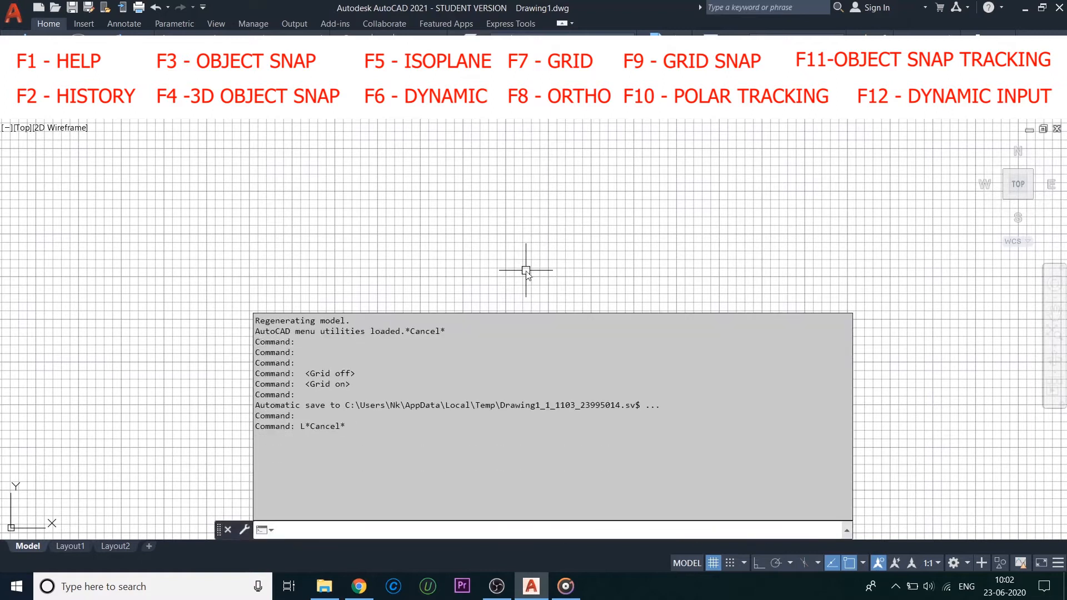
mouse_move(322, 427)
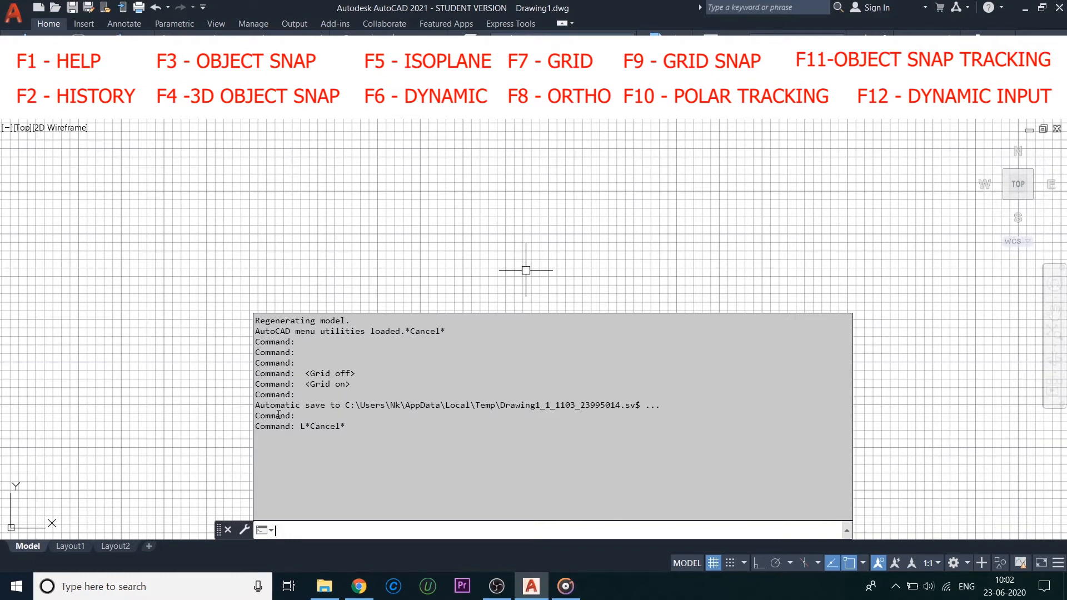
double_click(322, 426)
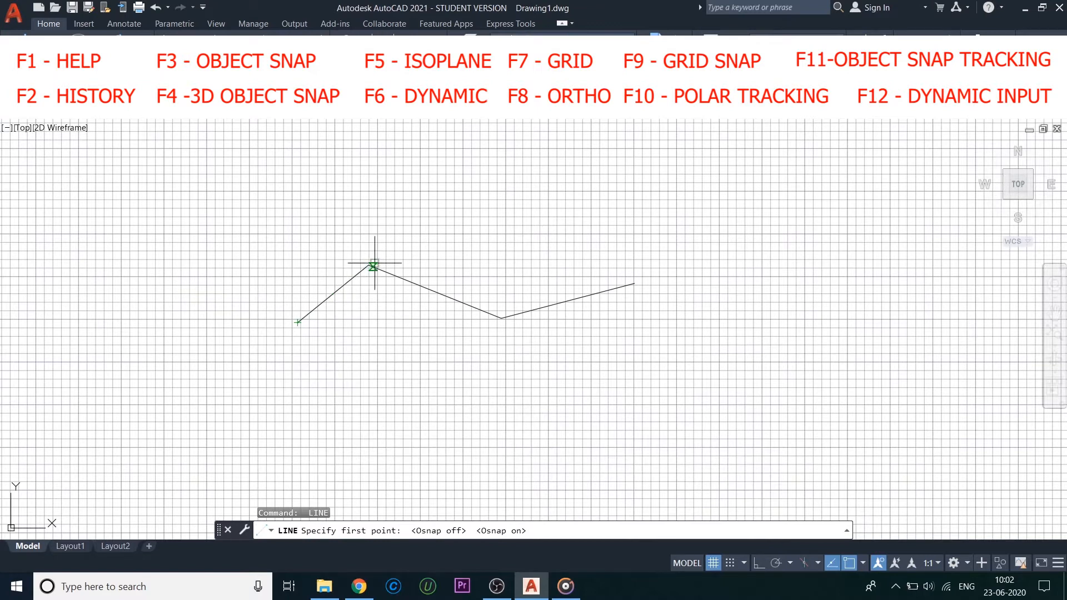
mouse_move(427, 289)
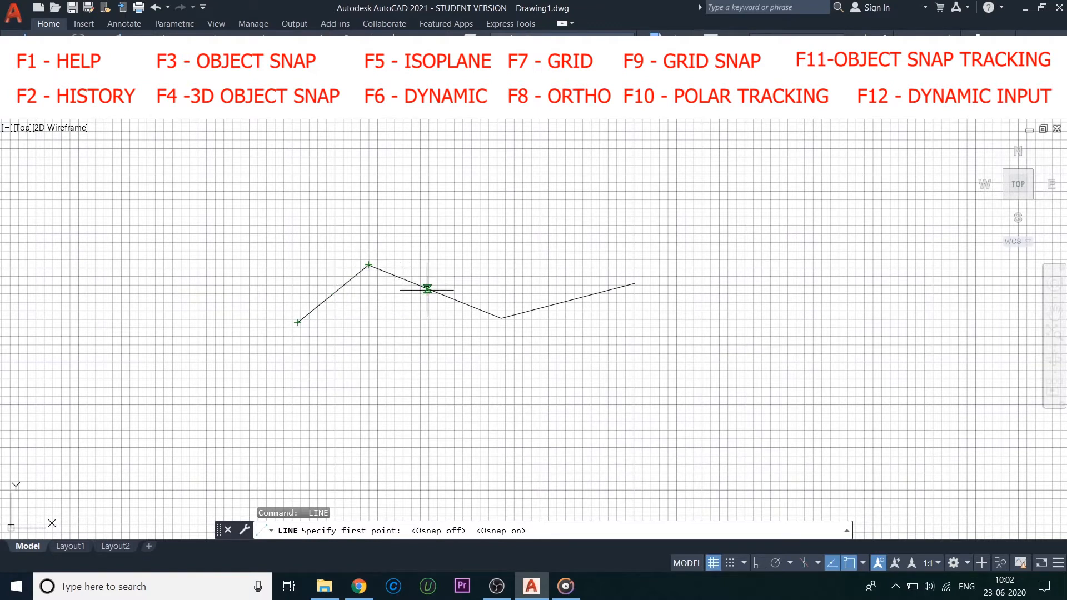
Toggle object snap and grid while drawing the zigzag, then enable 3D object snap.
key("f7")
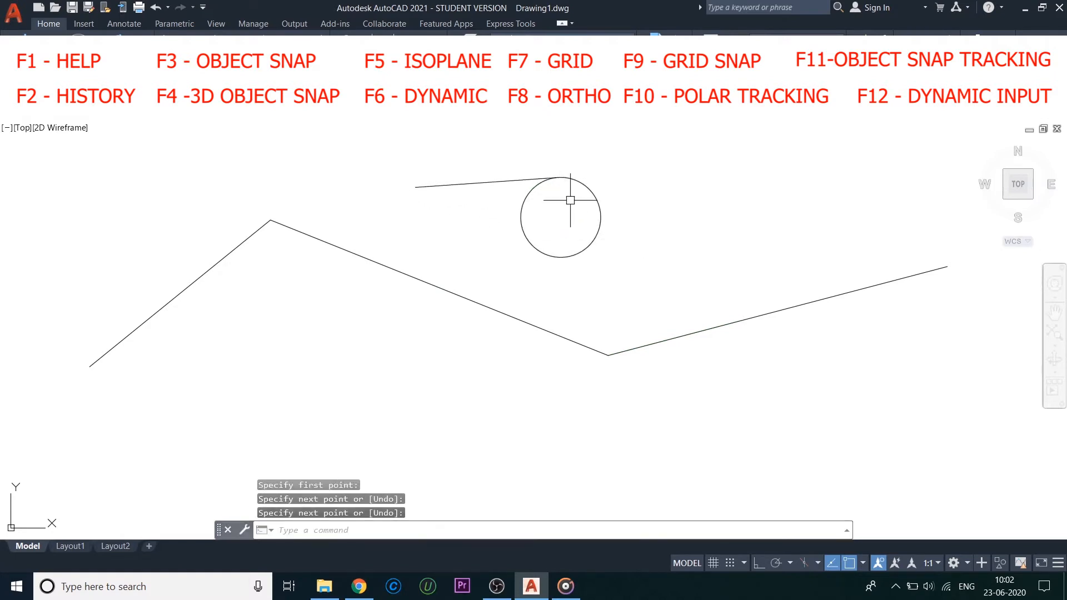
mouse_move(557, 387)
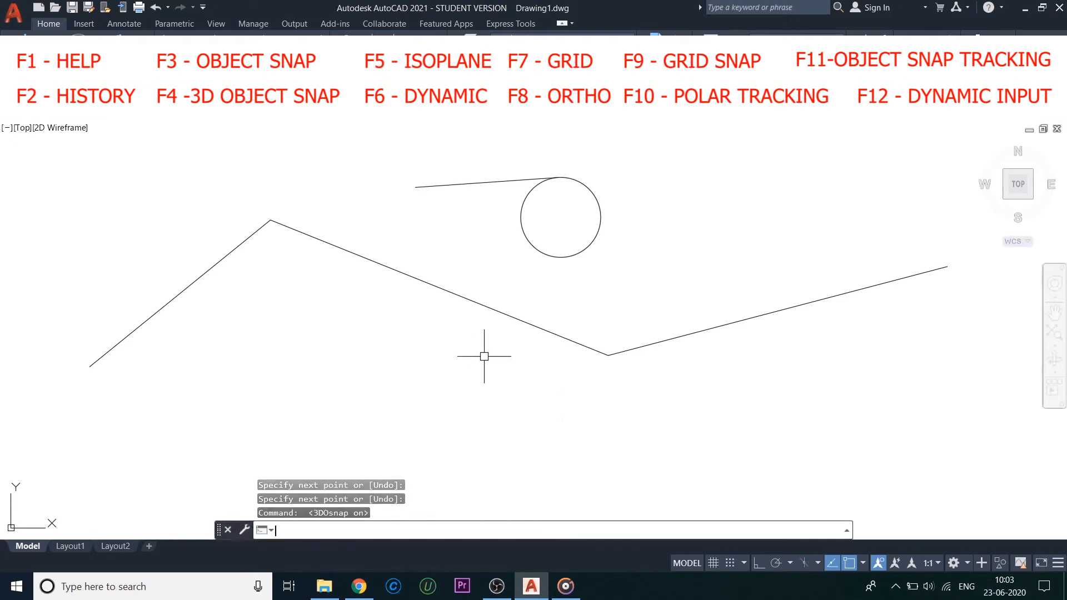
key("Escape")
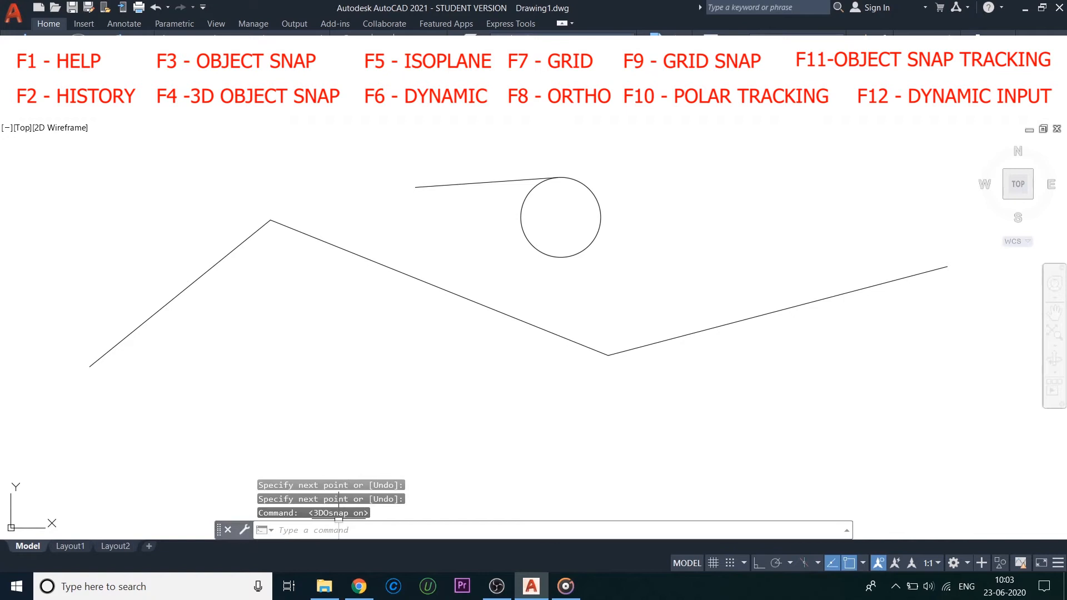
mouse_move(953, 563)
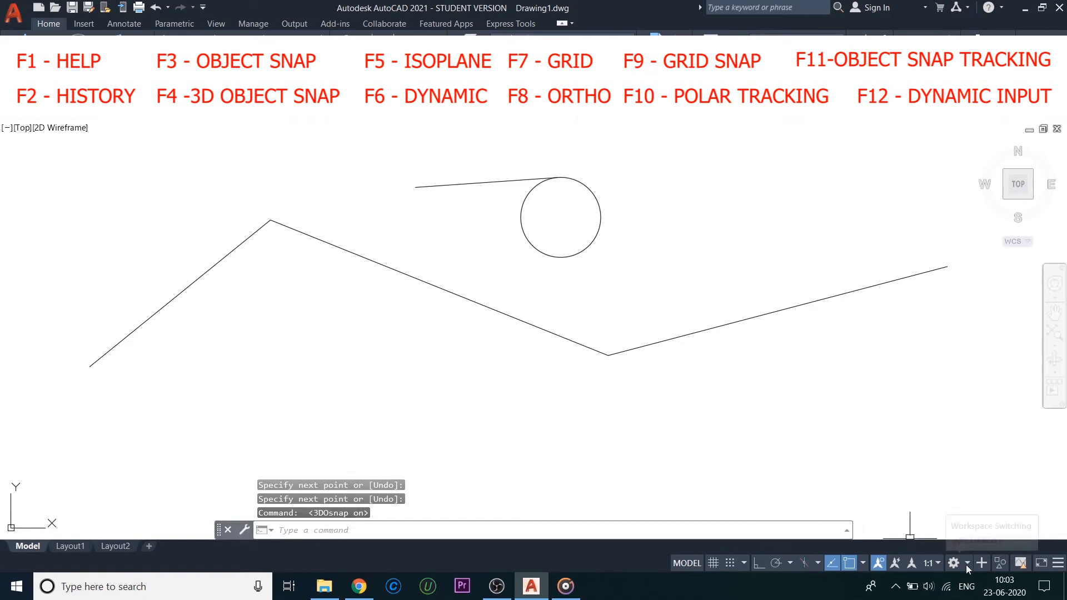
Browse the Workspace Switching list without changing, then show the grid again with F7.
left_click(953, 562)
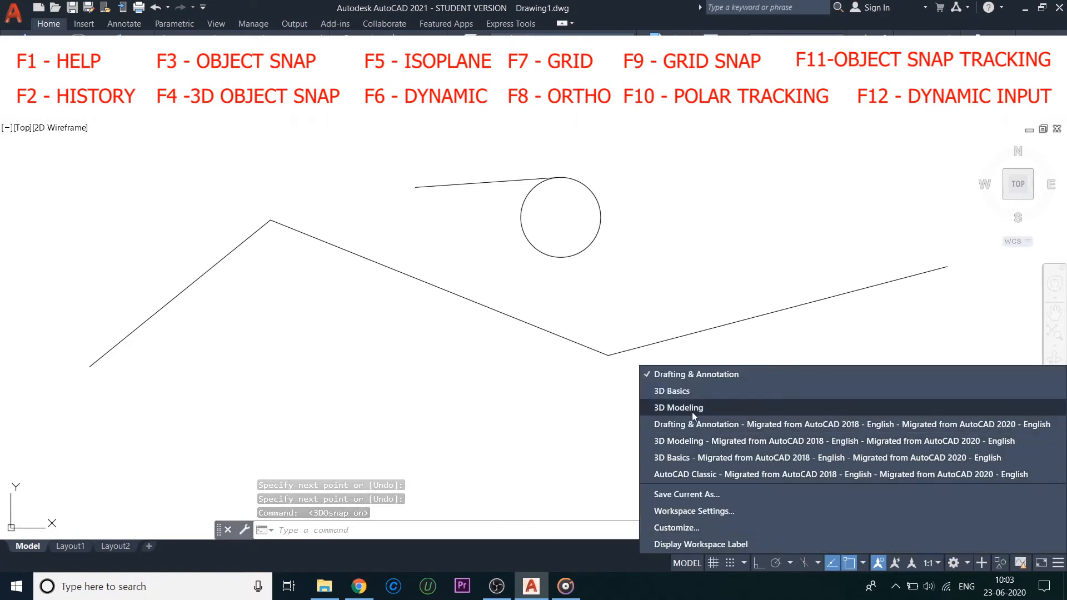
mouse_move(572, 422)
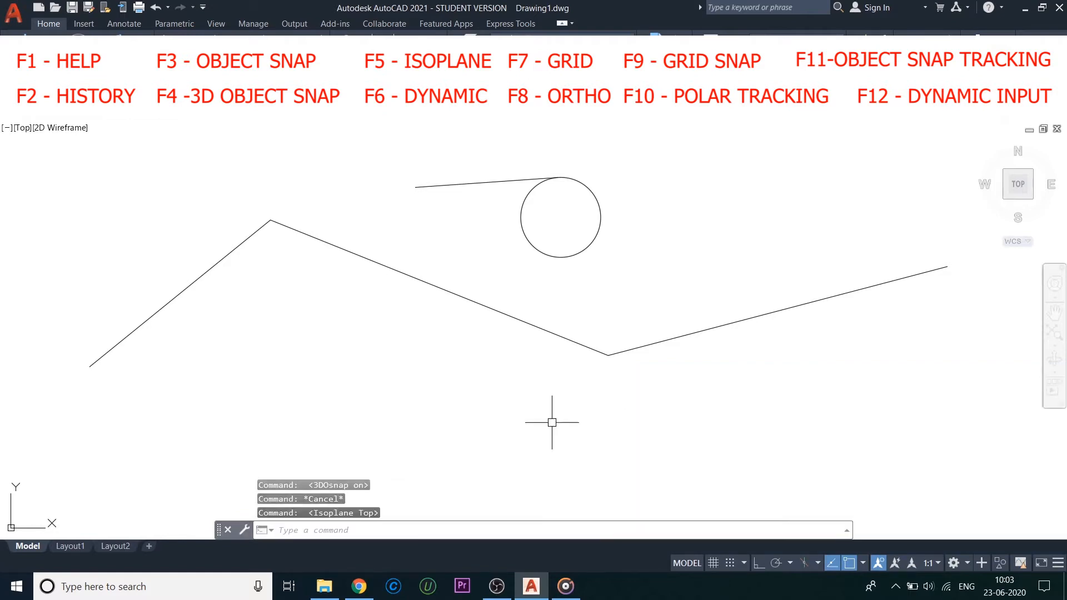
mouse_move(343, 517)
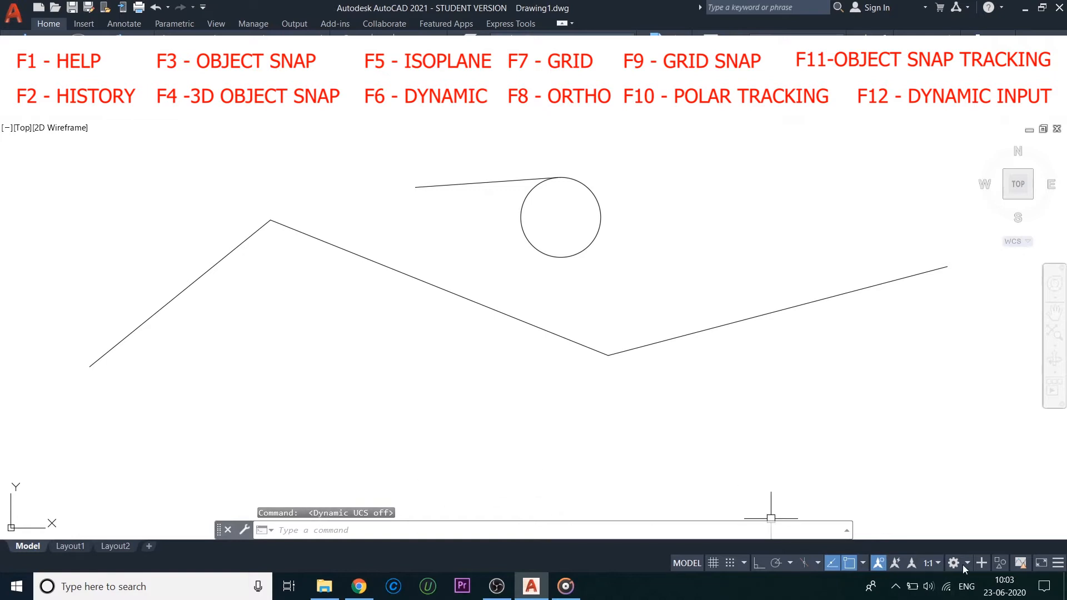
left_click(953, 562)
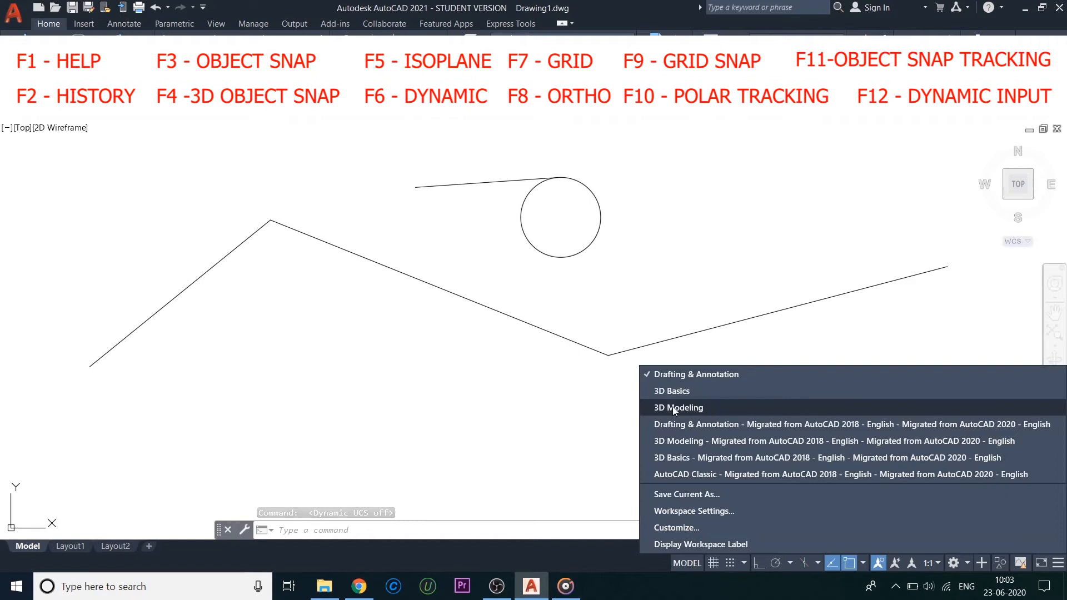
mouse_move(560, 407)
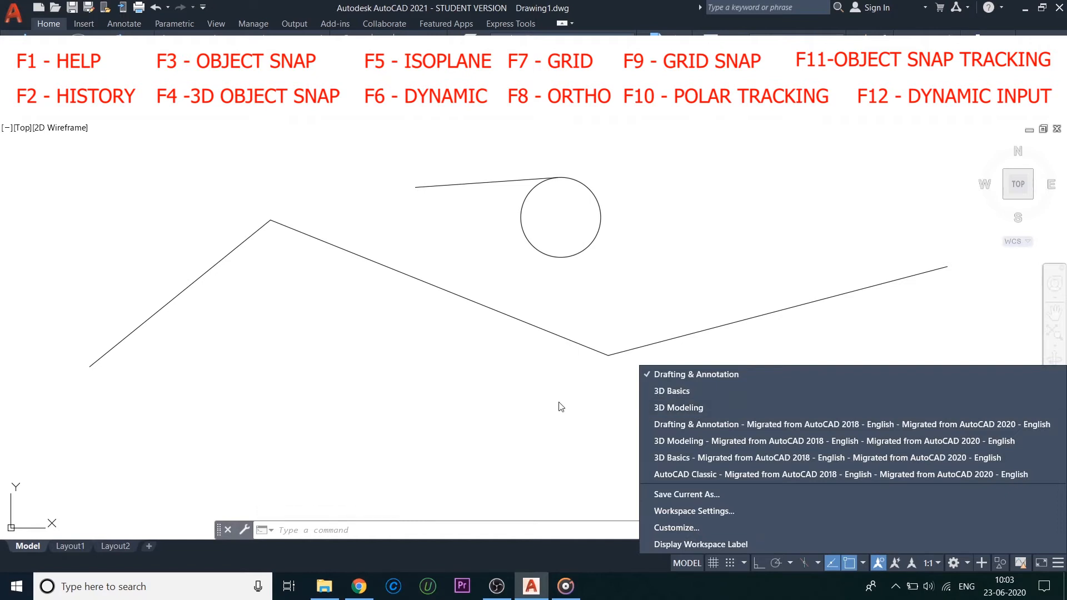
left_click(558, 401)
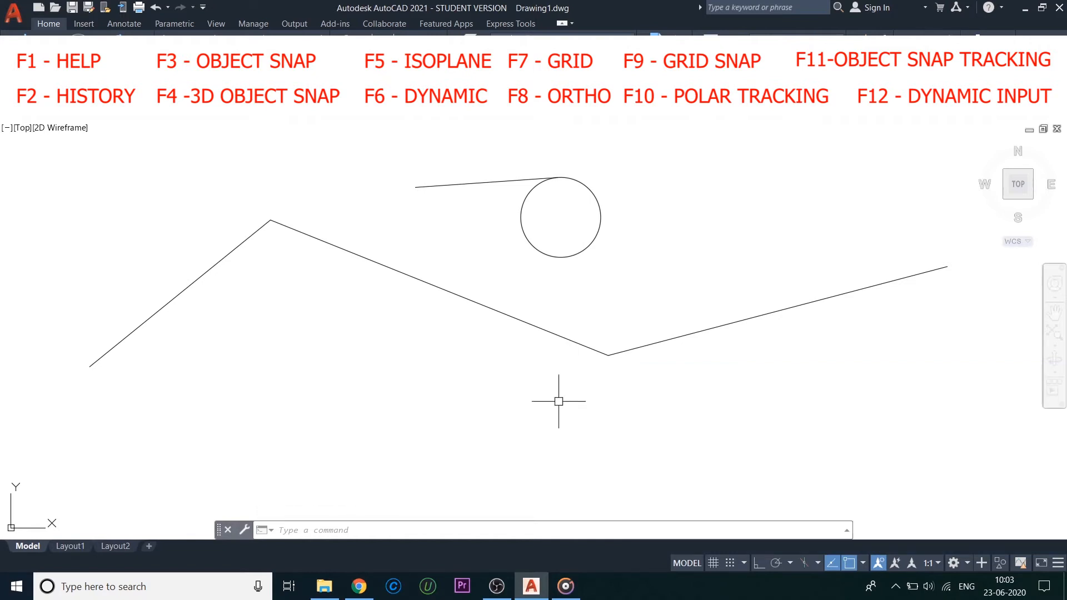
key("f7")
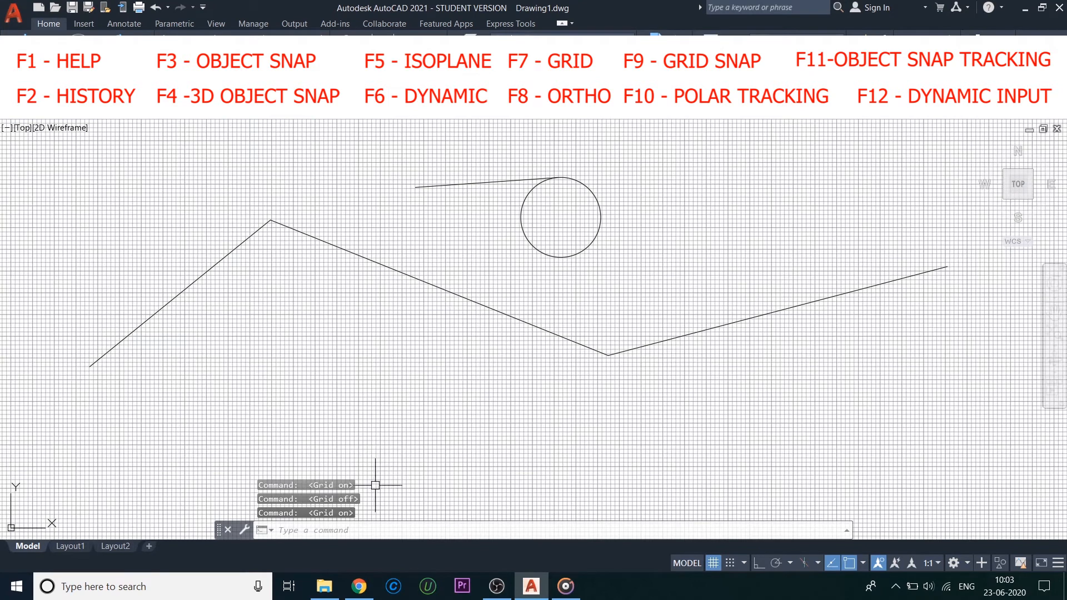
Toggle Ortho with F8 and set the first point of a new orthogonal line.
key("f8")
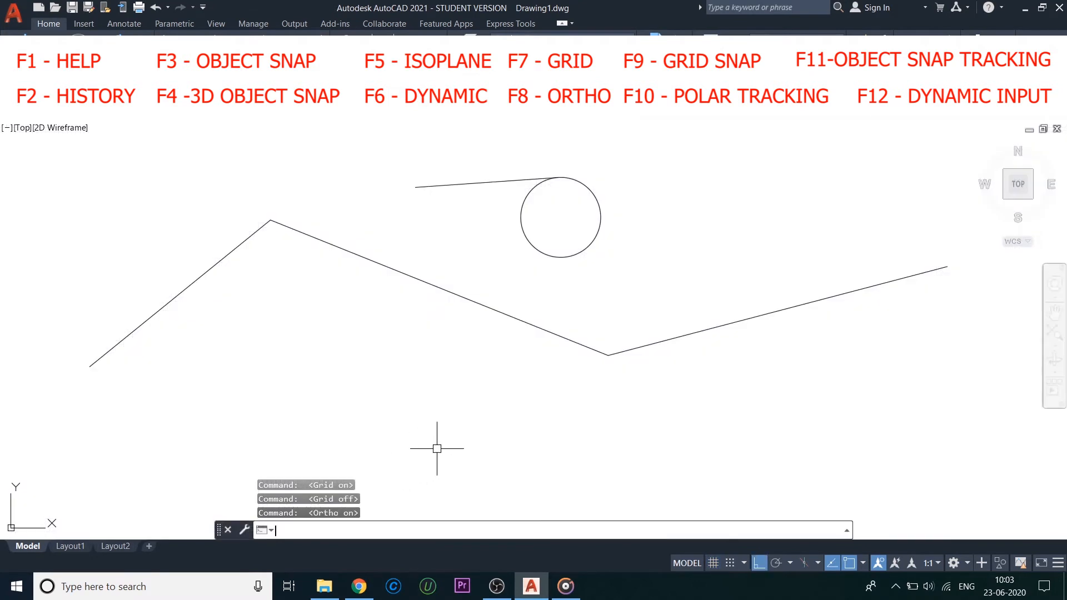
left_click(326, 393)
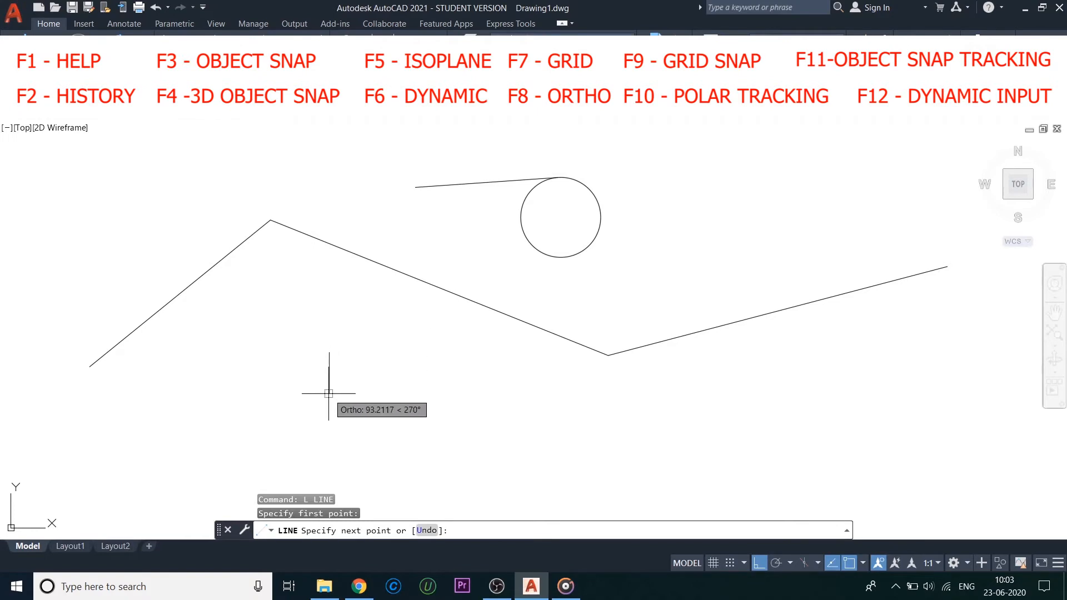
mouse_move(281, 353)
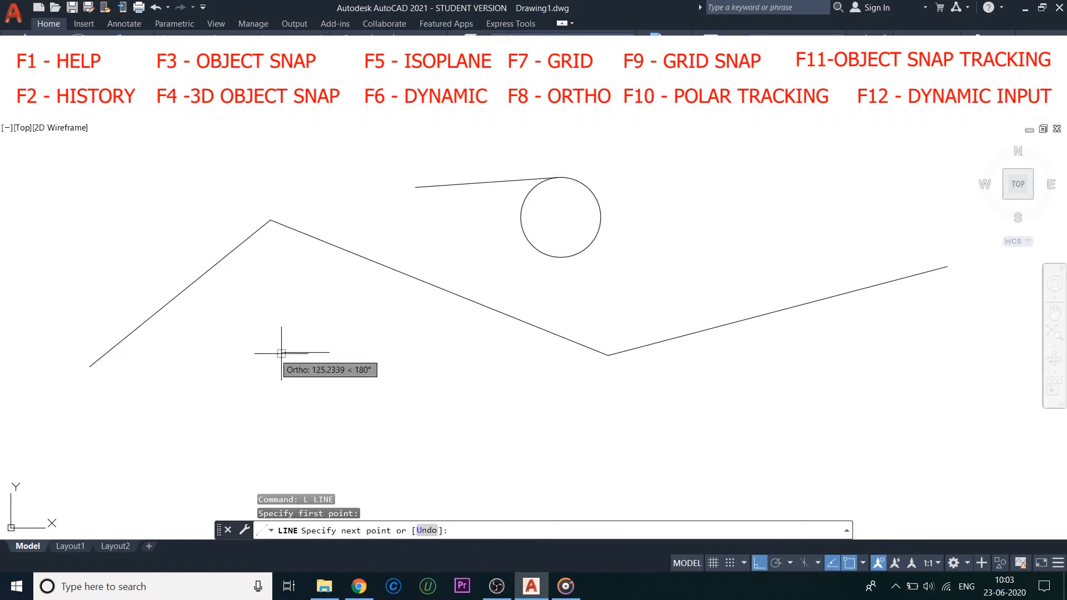
key("f8")
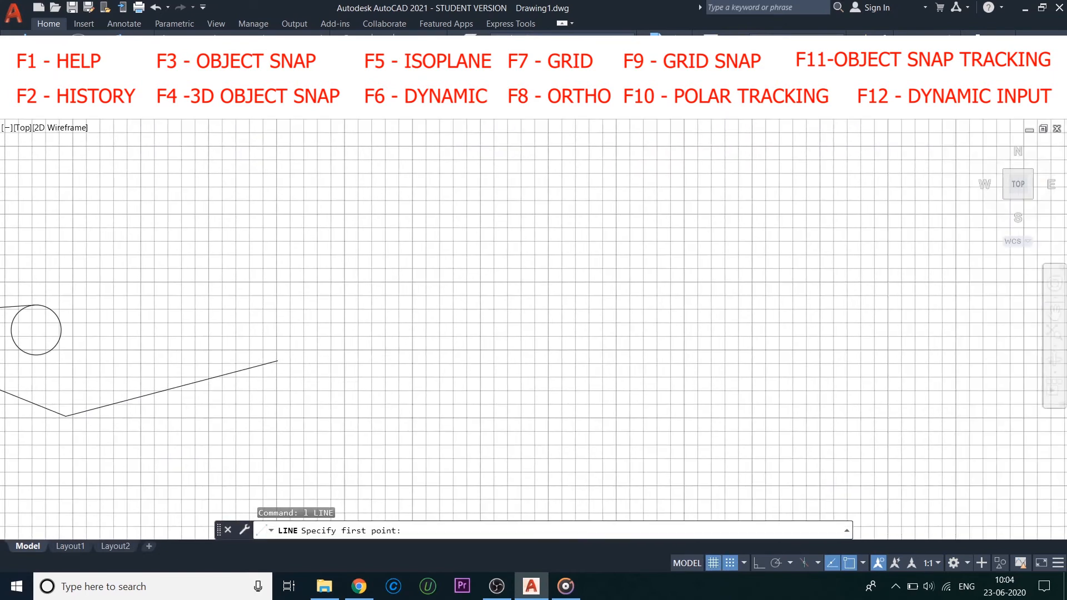
Set the line's first point on a grid intersection.
left_click(487, 332)
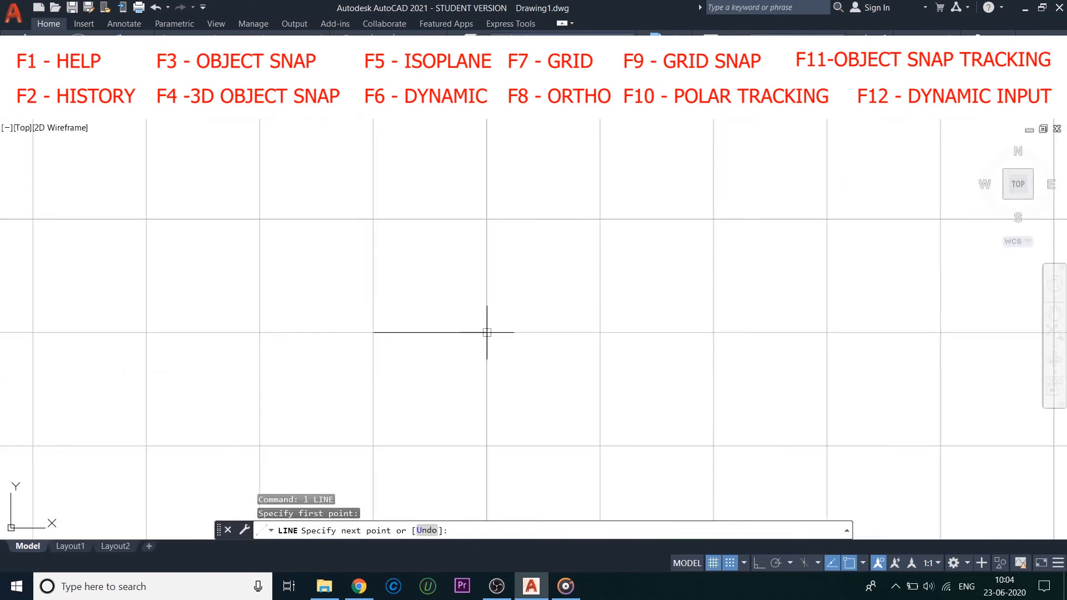
mouse_move(374, 219)
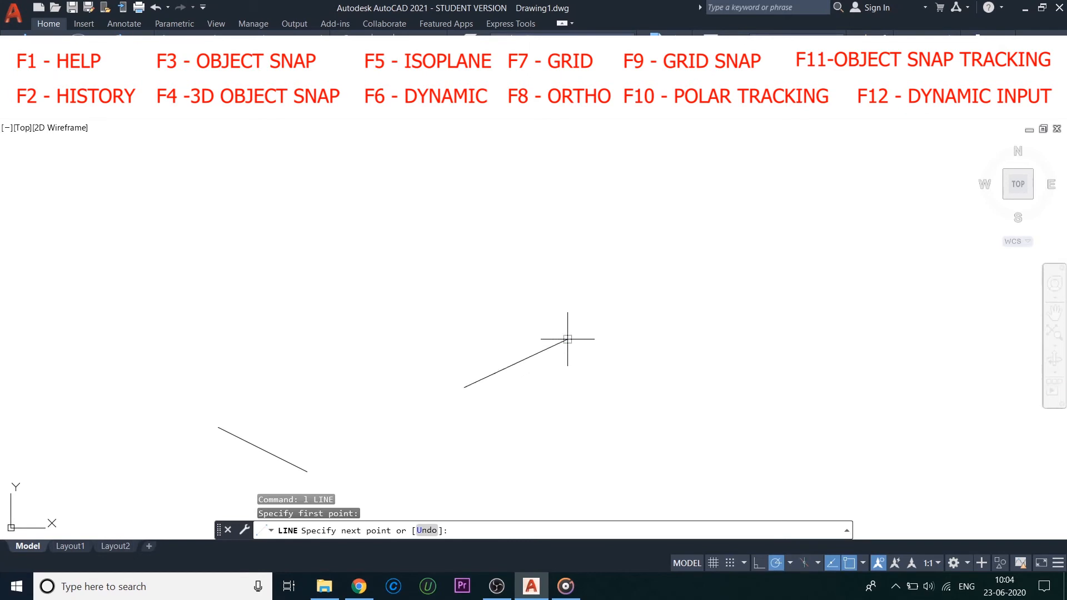
mouse_move(464, 279)
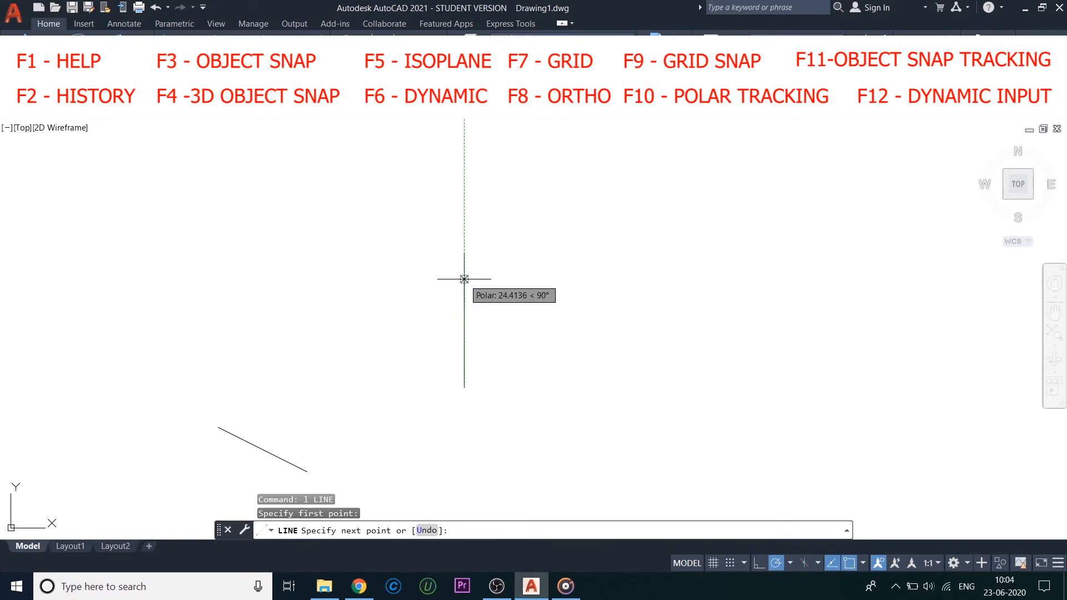
mouse_move(465, 468)
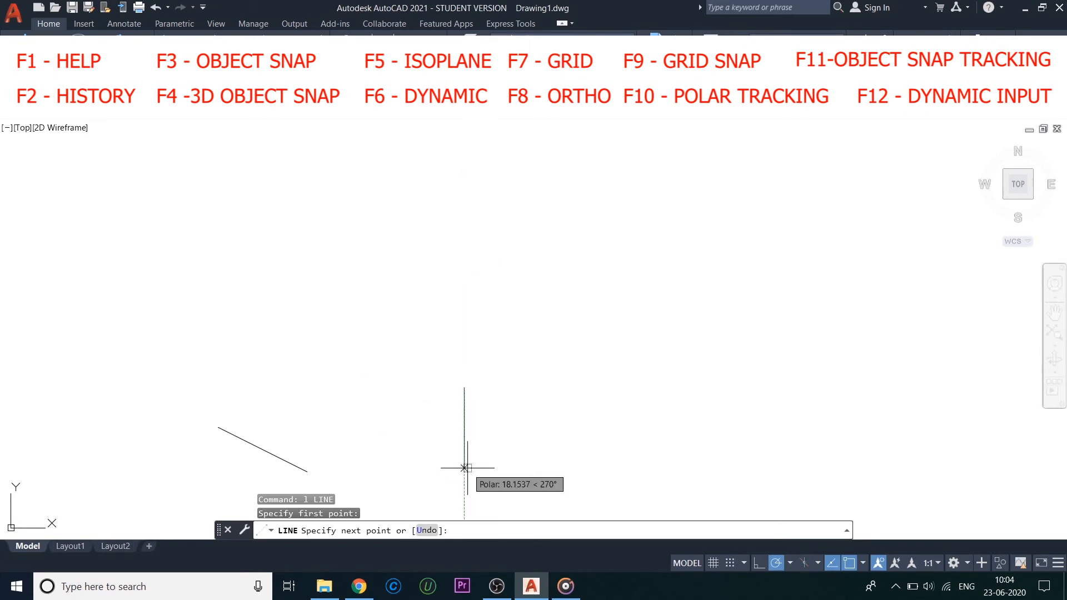
Enable Polar Tracking, cancel the tracked line preview, then toggle Object Snap Tracking with F11.
left_click(816, 562)
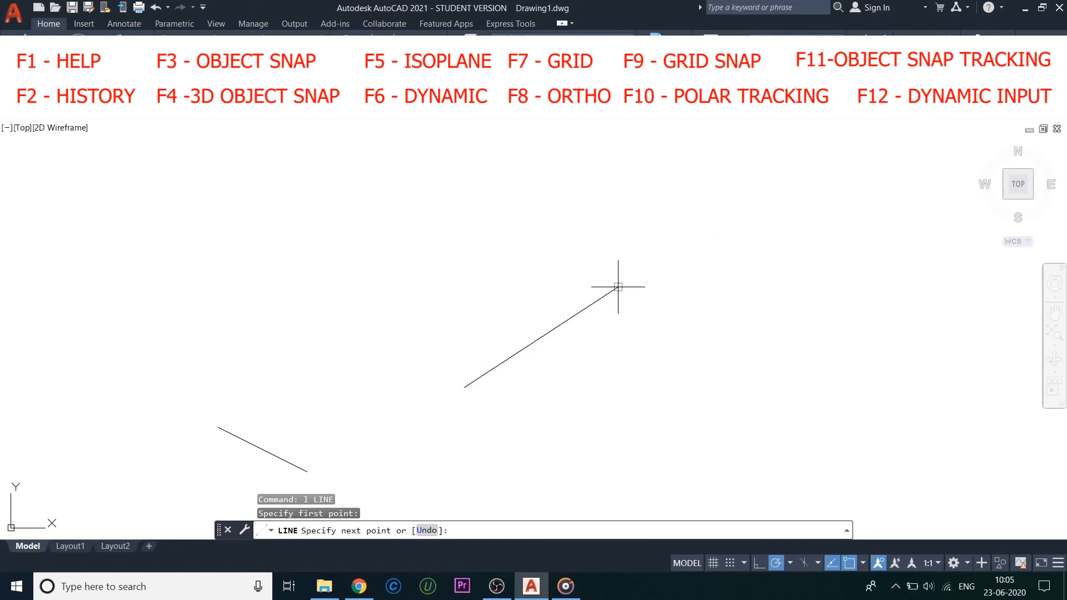
mouse_move(544, 243)
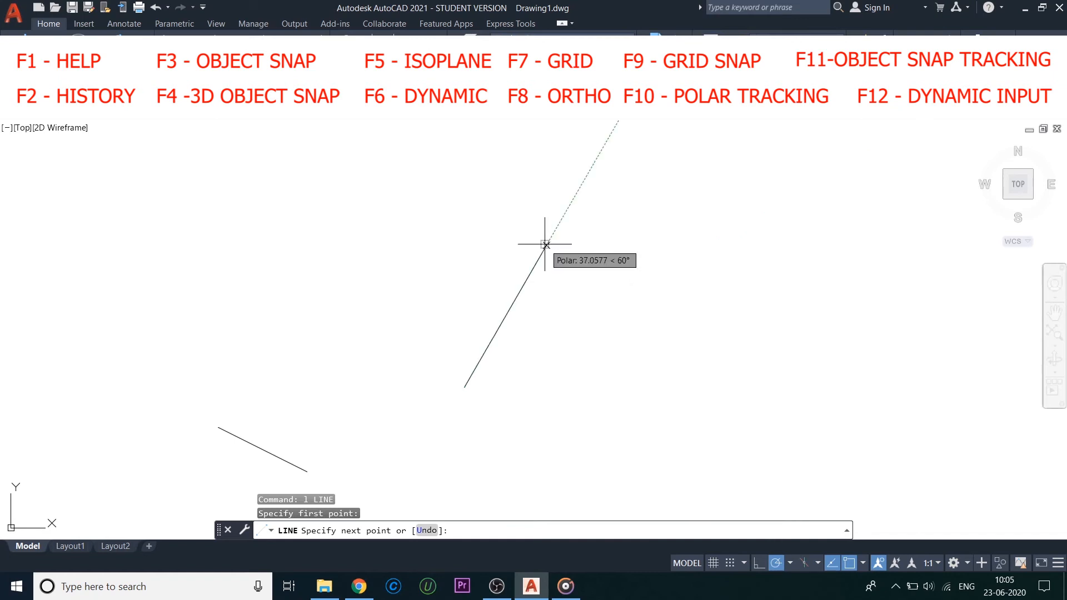
mouse_move(464, 226)
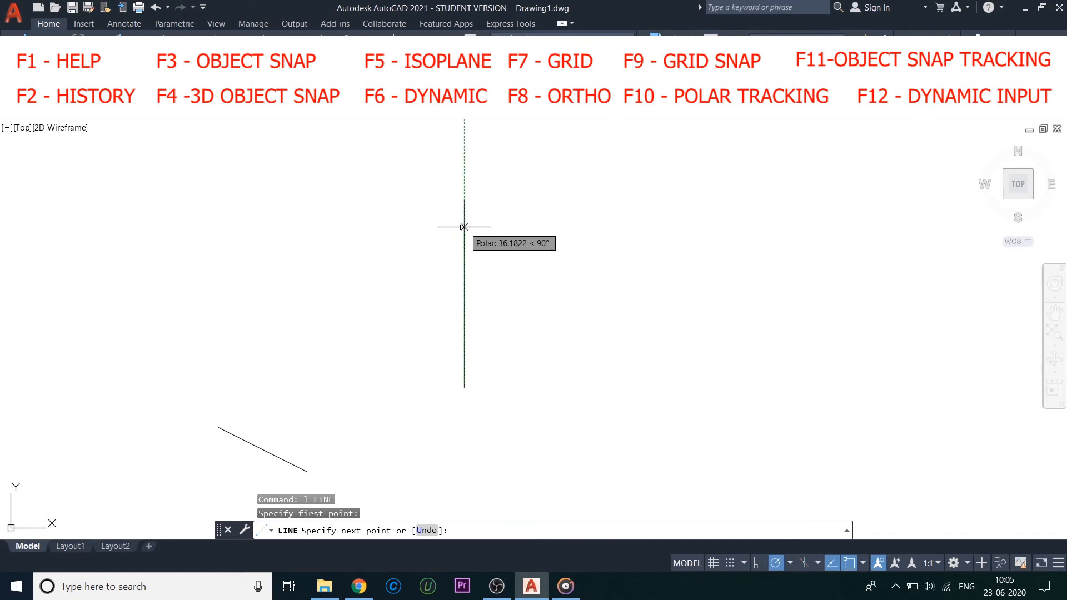
key("Escape")
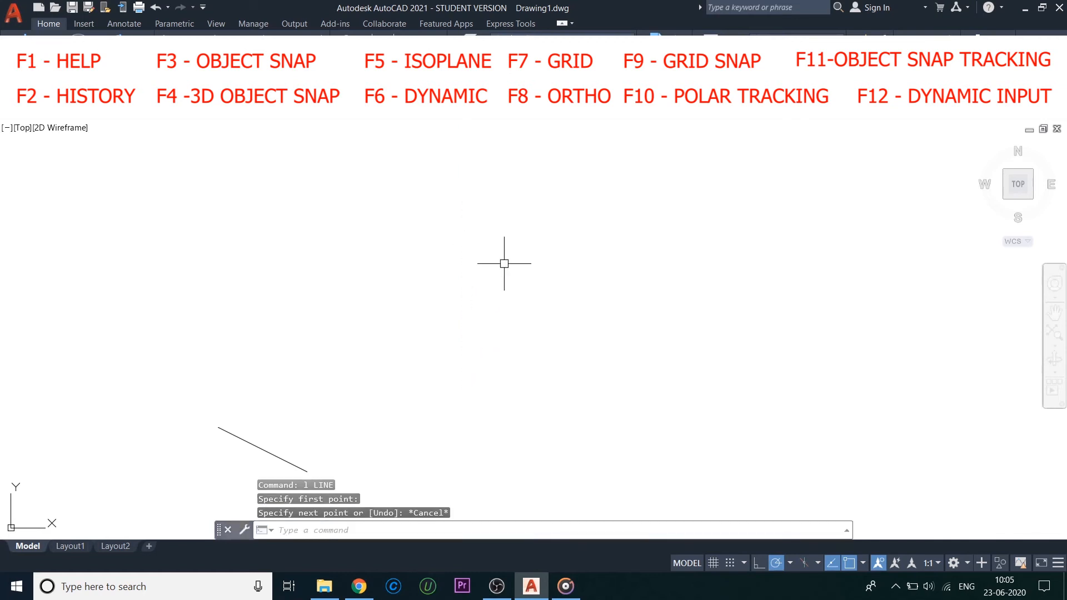
key("f11")
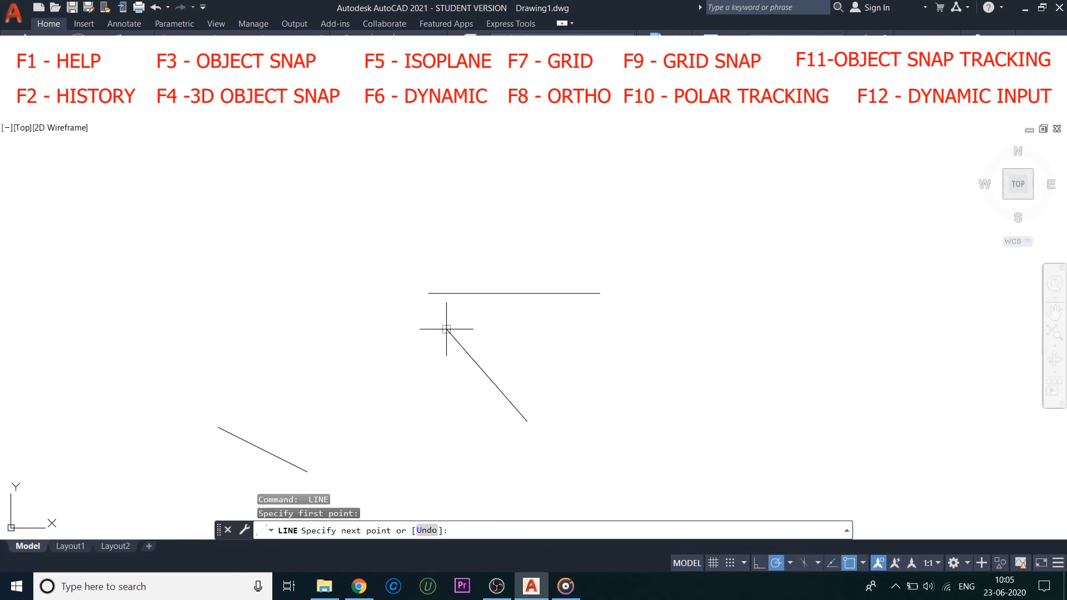
mouse_move(428, 347)
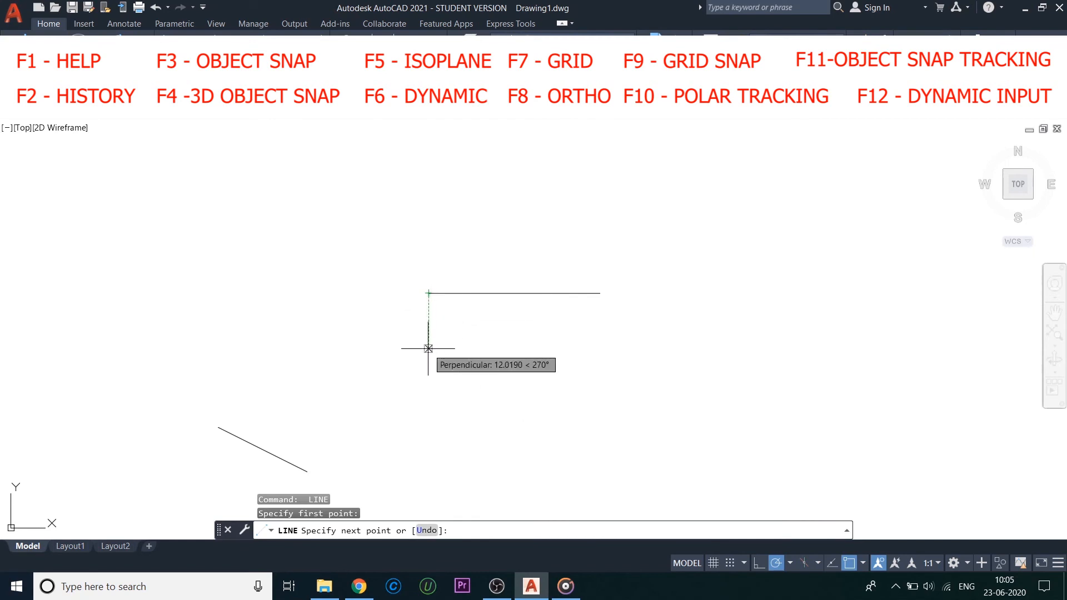
mouse_move(429, 409)
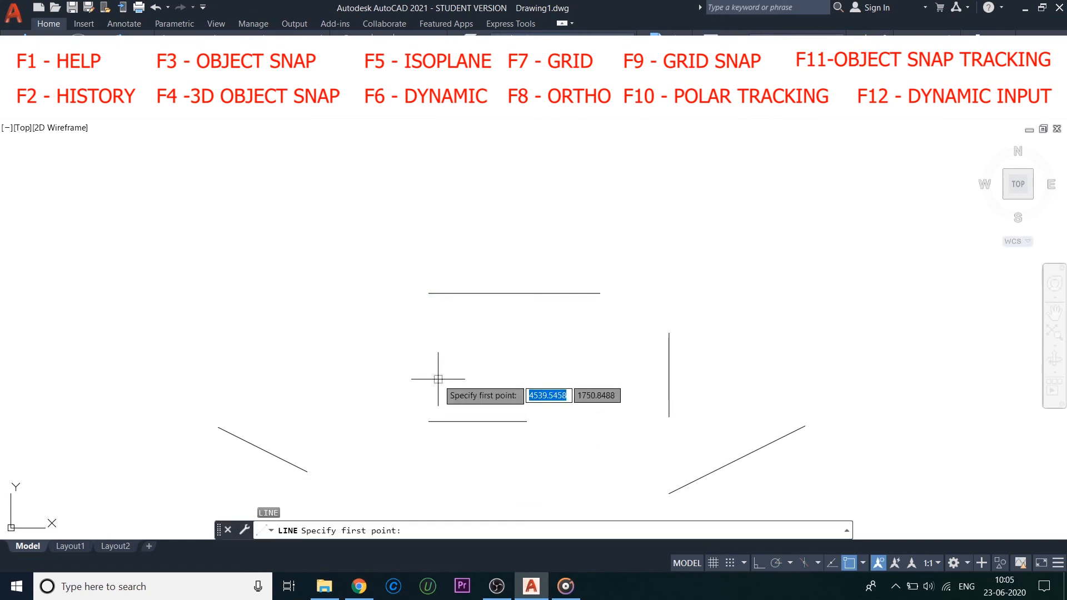
Draw segments with Dynamic Input length 10 and angle -45, confirm the 45-unit segment, then end.
left_click(438, 379)
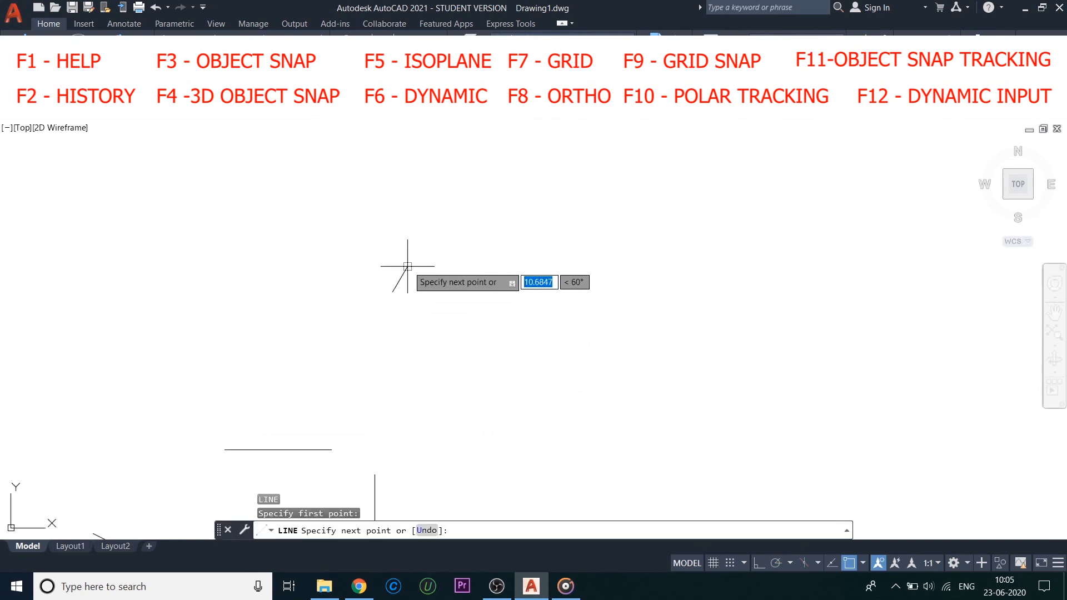
type("10")
type("20")
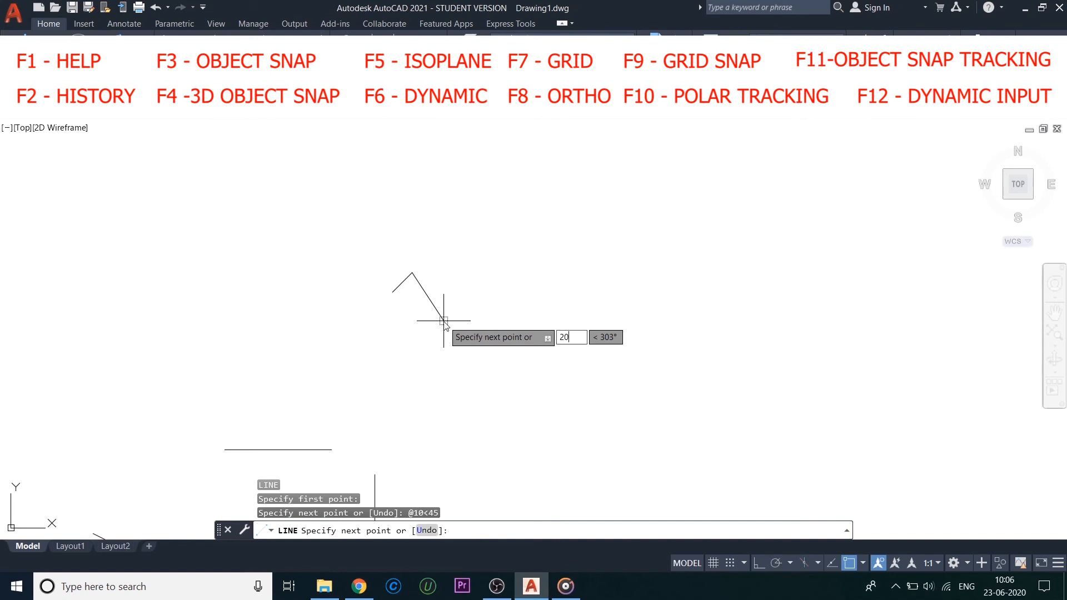
key("Tab")
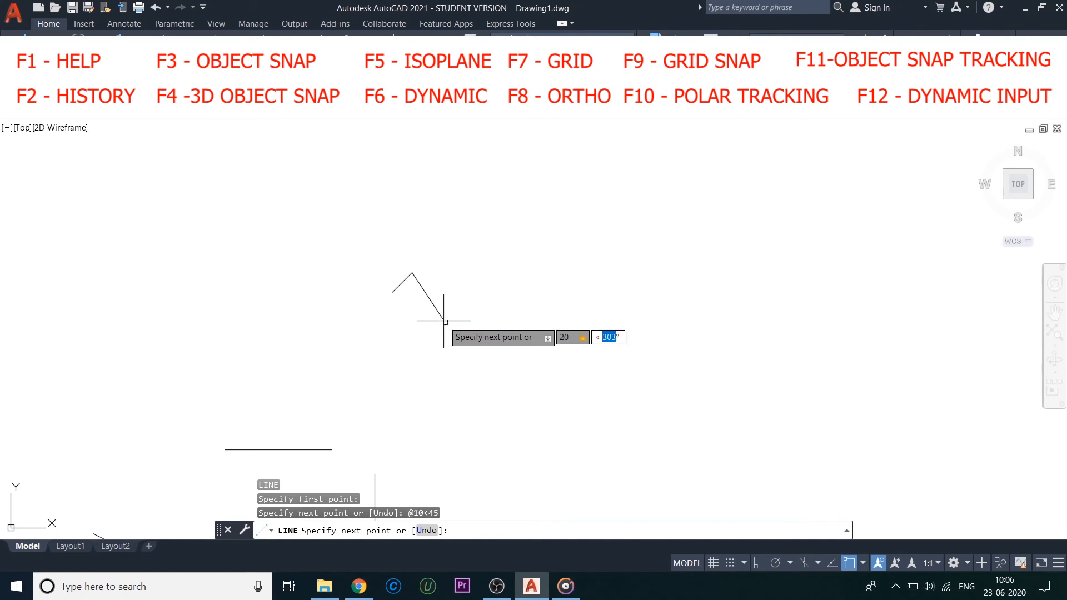
type("-45")
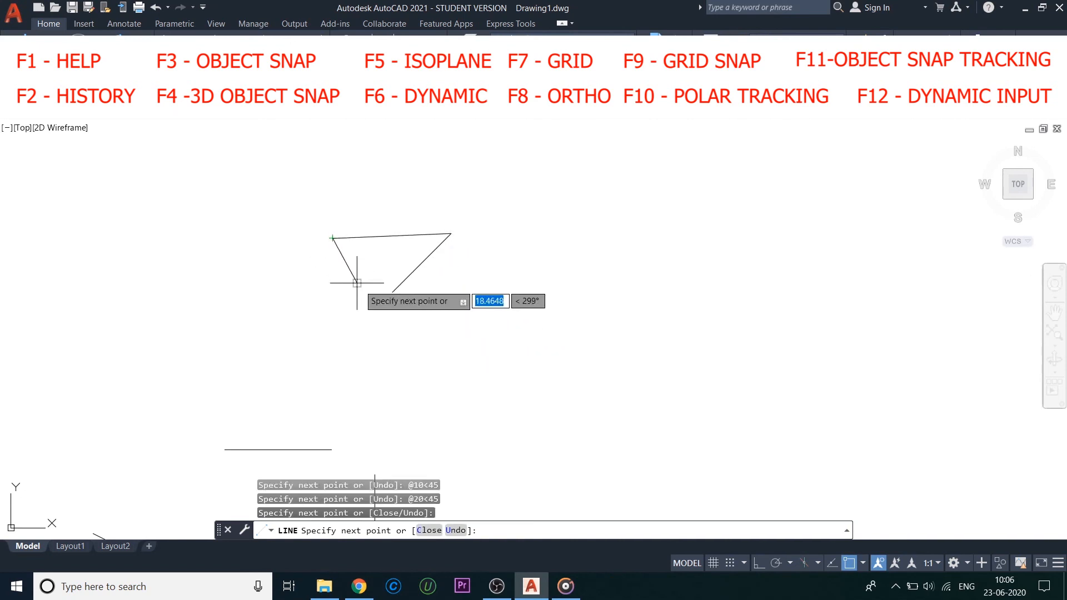
mouse_move(400, 346)
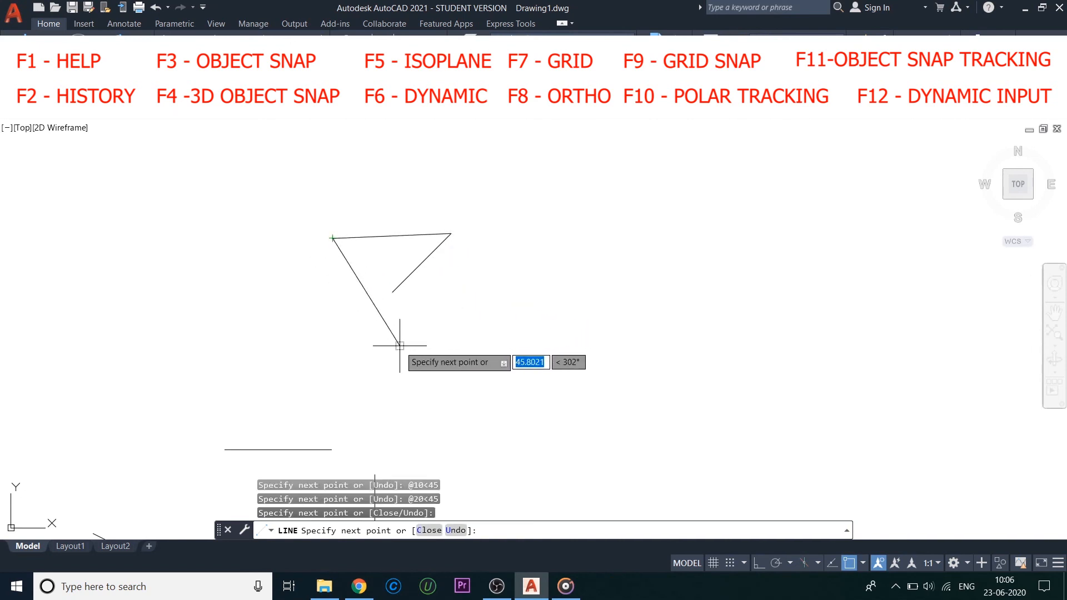
key("Tab")
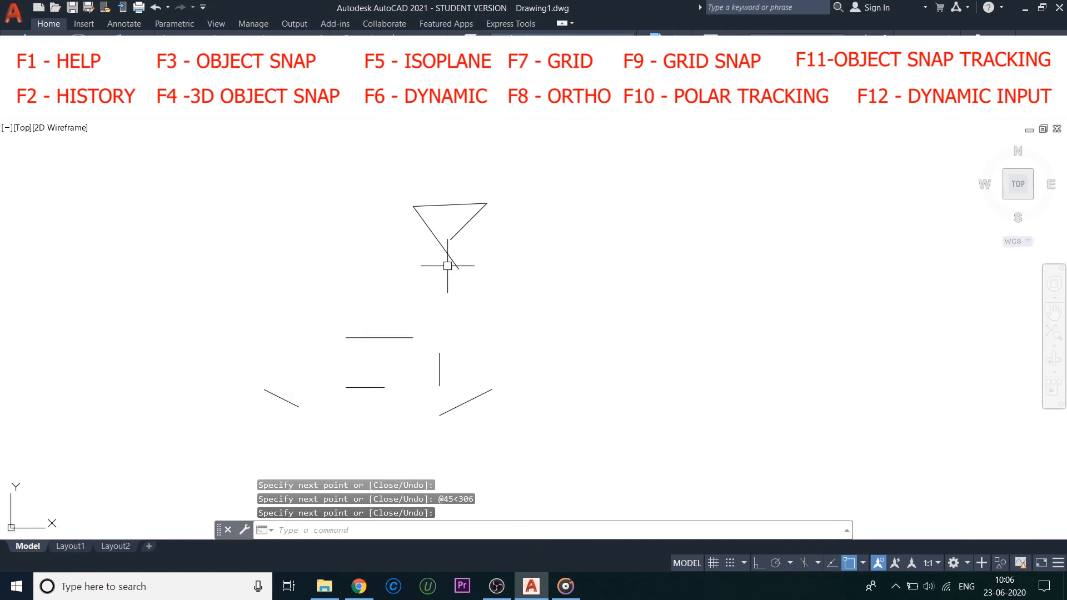
key("Escape")
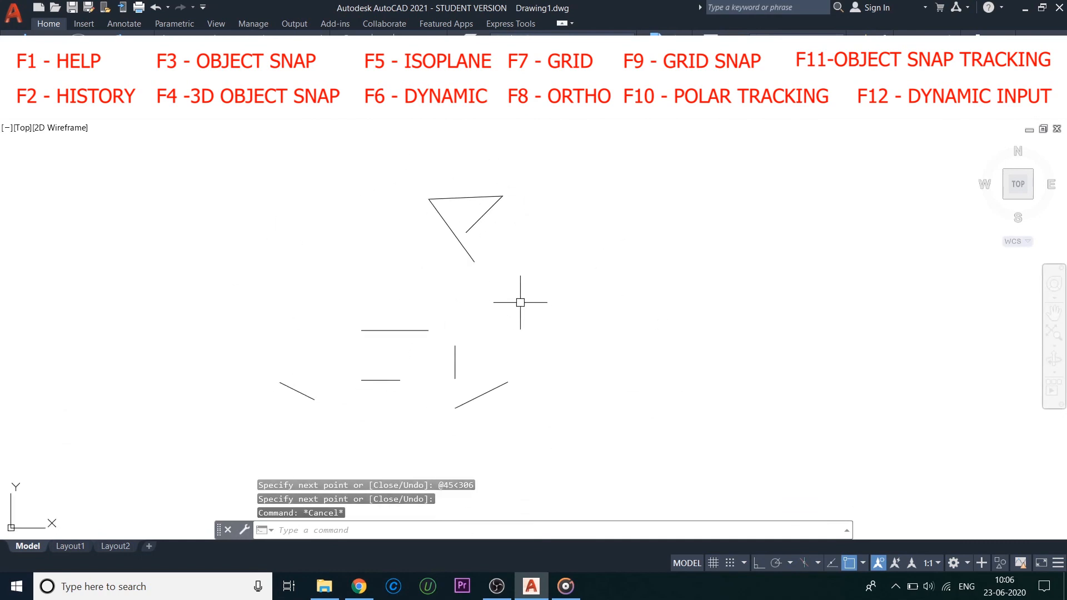